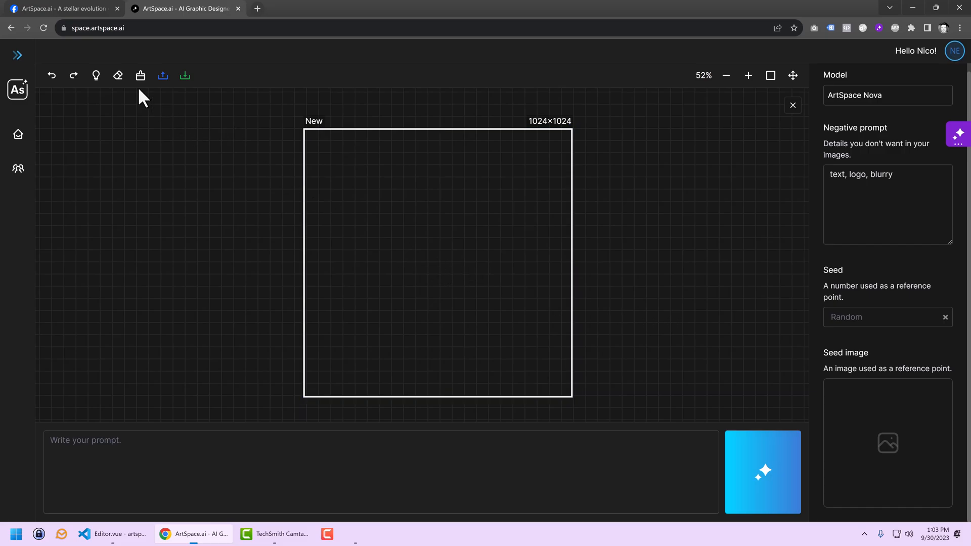
Step: Review the Facebook post on the Seed Image bug and select the posted baby rabbit prompt
click(62, 8)
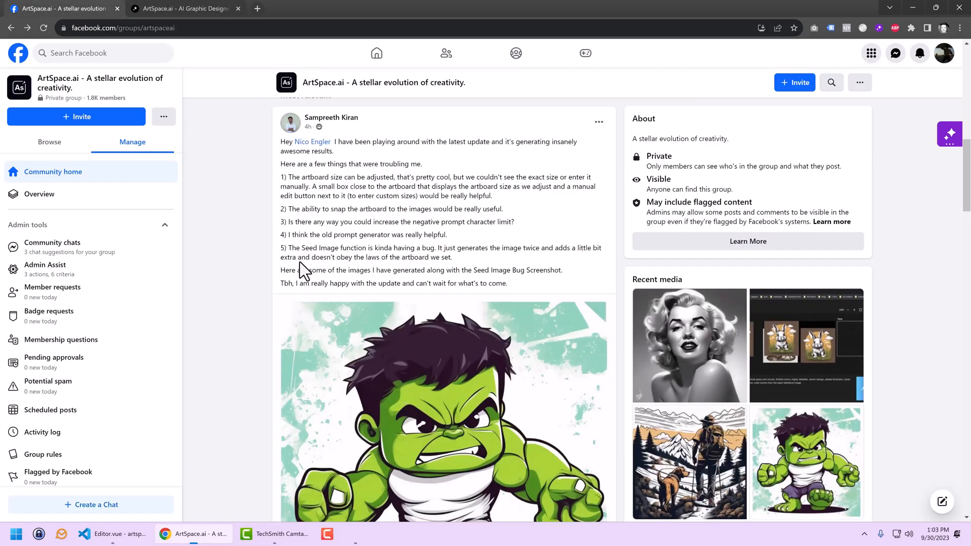
drag(293, 248, 490, 248)
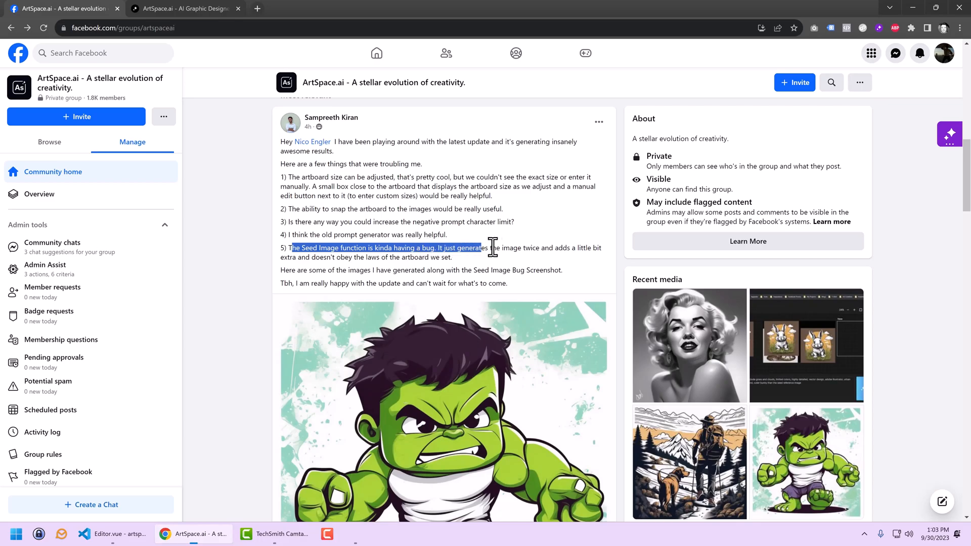
scroll(down, 3)
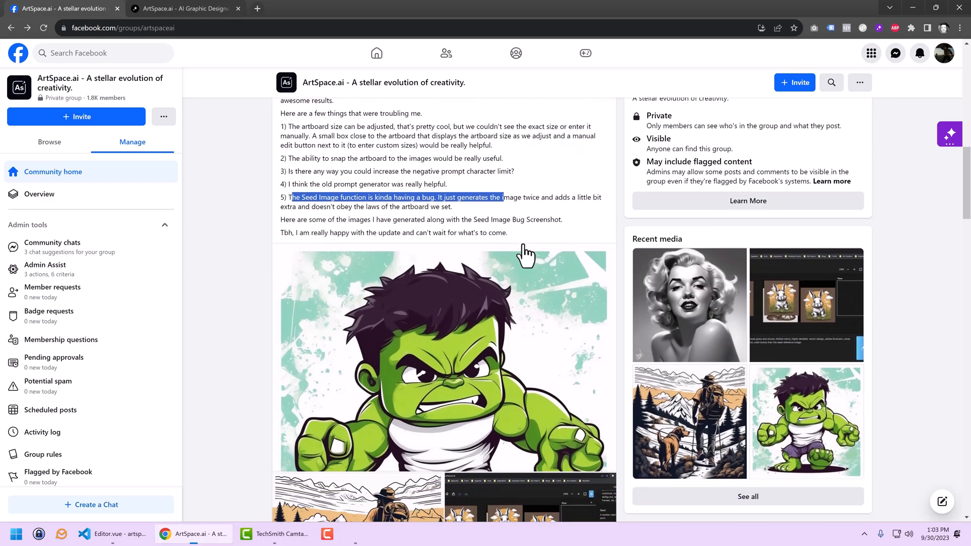
scroll(down, 3)
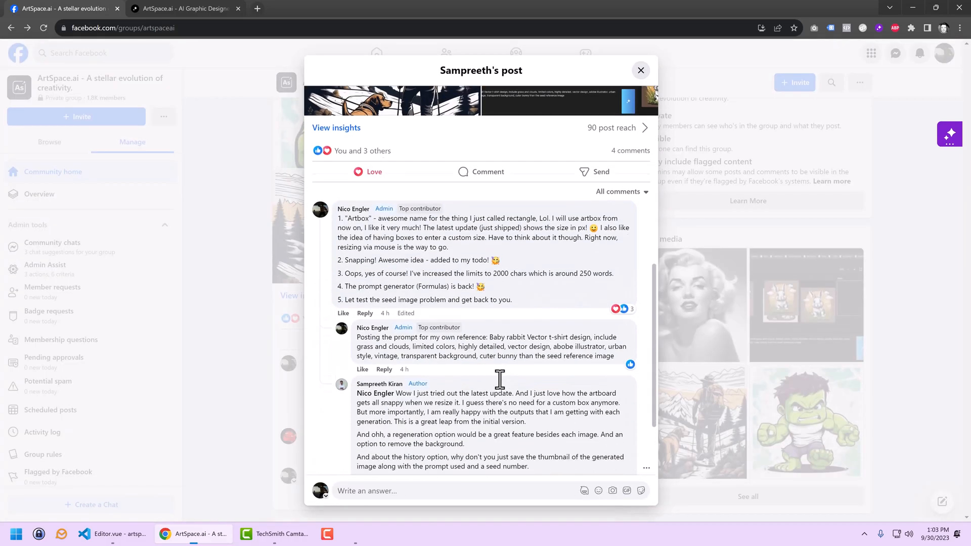
scroll(down, 3)
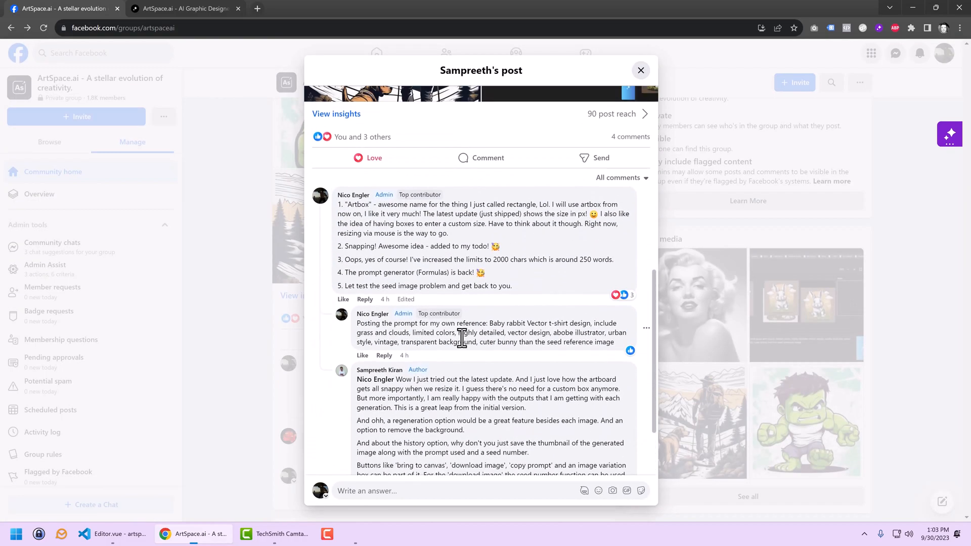
drag(489, 324, 610, 342)
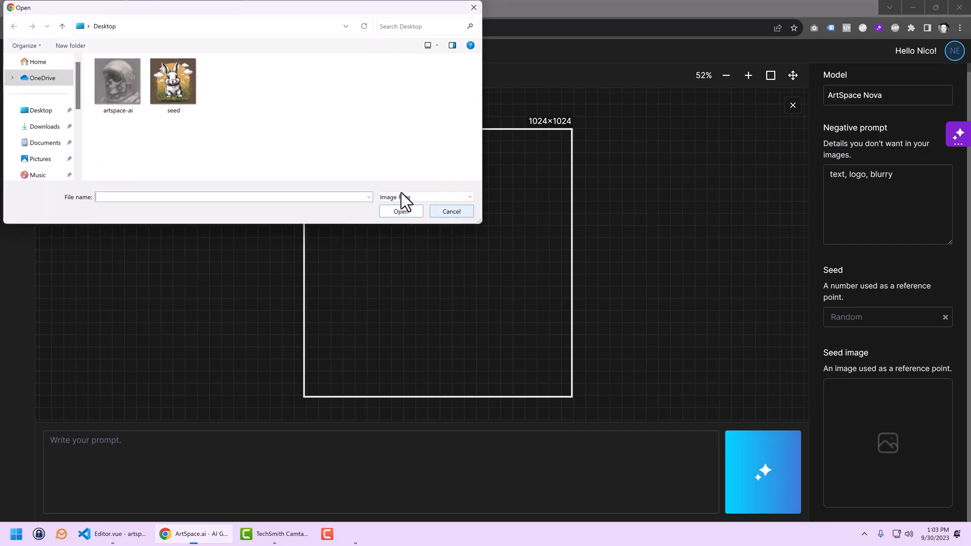
Step: Load the rabbit picture as seed image and enter the baby rabbit vector t-shirt prompt
click(173, 81)
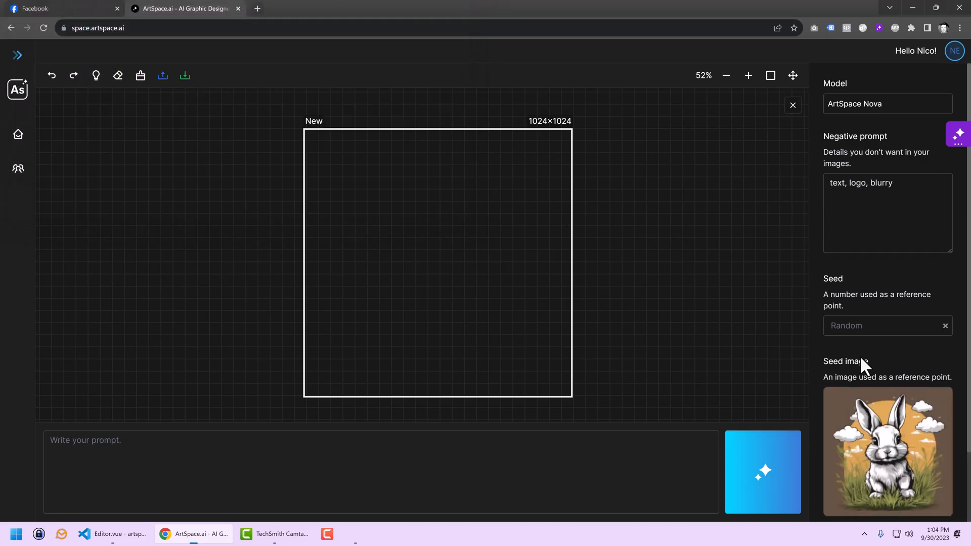
scroll(down, 3)
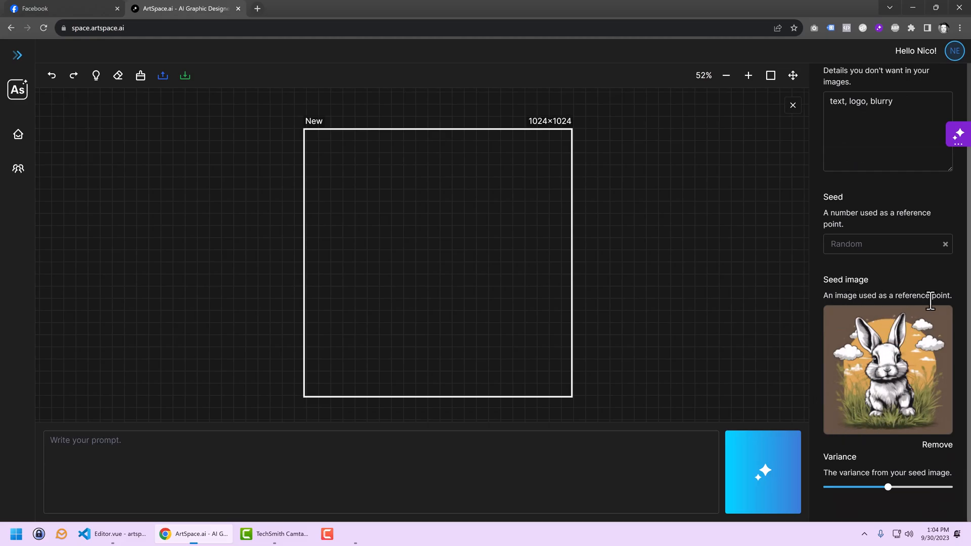
text(Baby rabbit Vector t-shirt design, include grass and clouds, limited colors, highly detailed, vector design, abobe illustrator, urban style, vintage, transparent background, cuter bunny than the seed reference image)
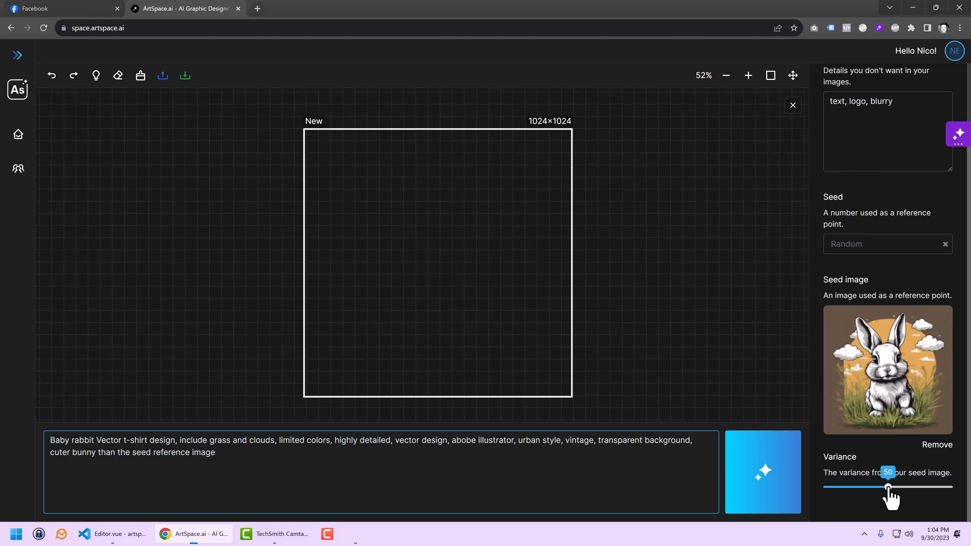
Step: Drag the variance from 50 down to its minimum value
drag(889, 487, 831, 487)
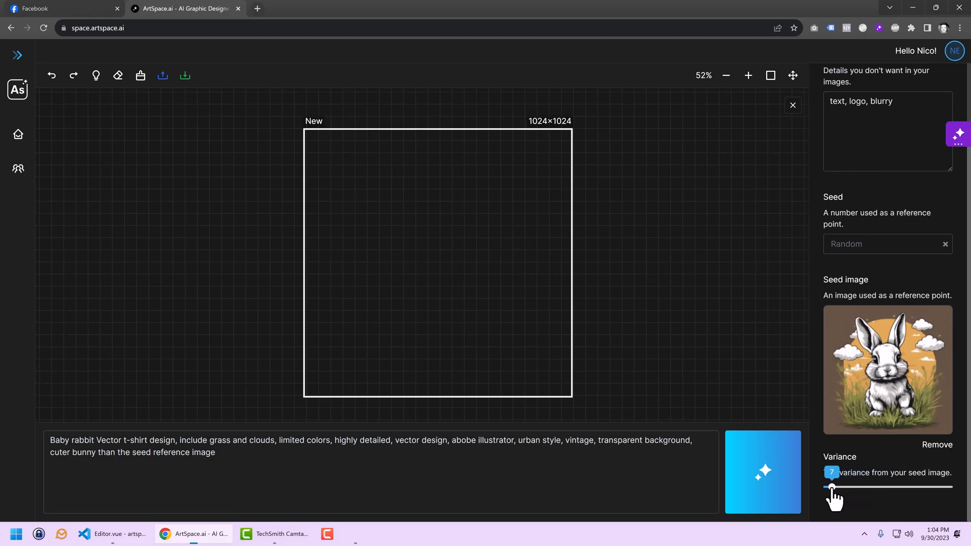
click(762, 471)
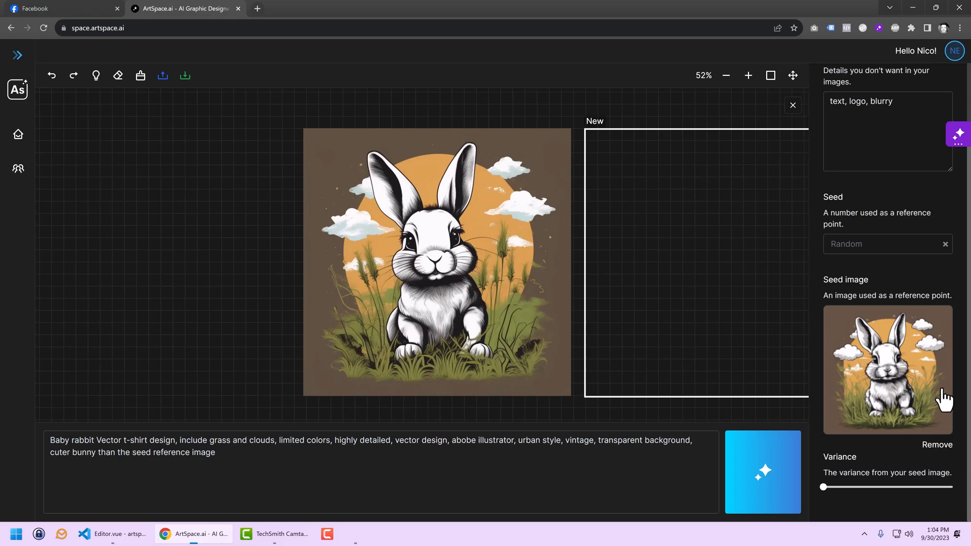
mouse_move(916, 399)
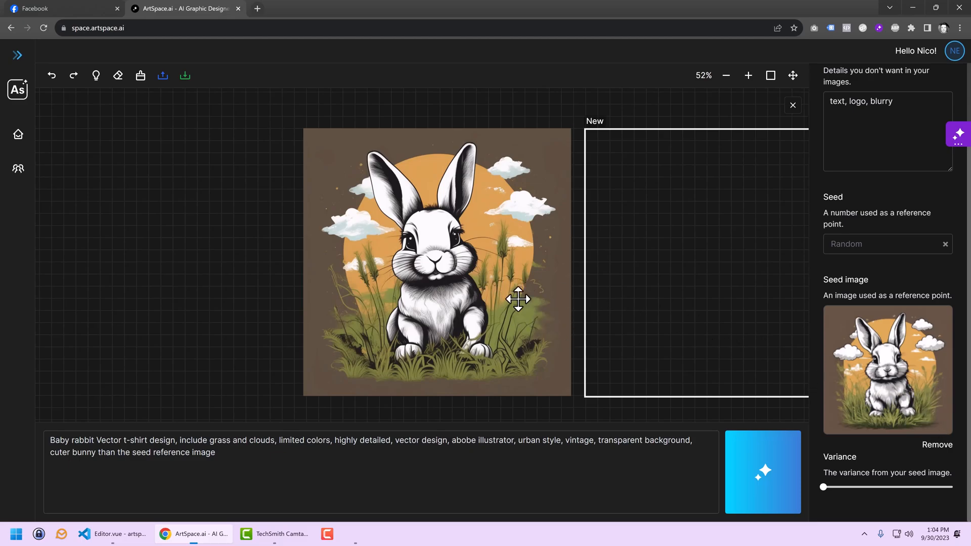
mouse_move(462, 278)
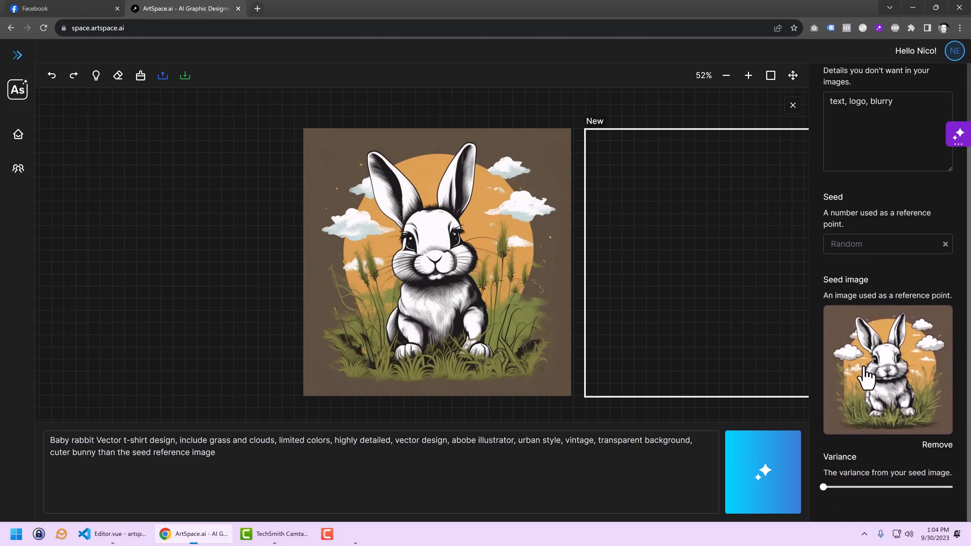
mouse_move(871, 364)
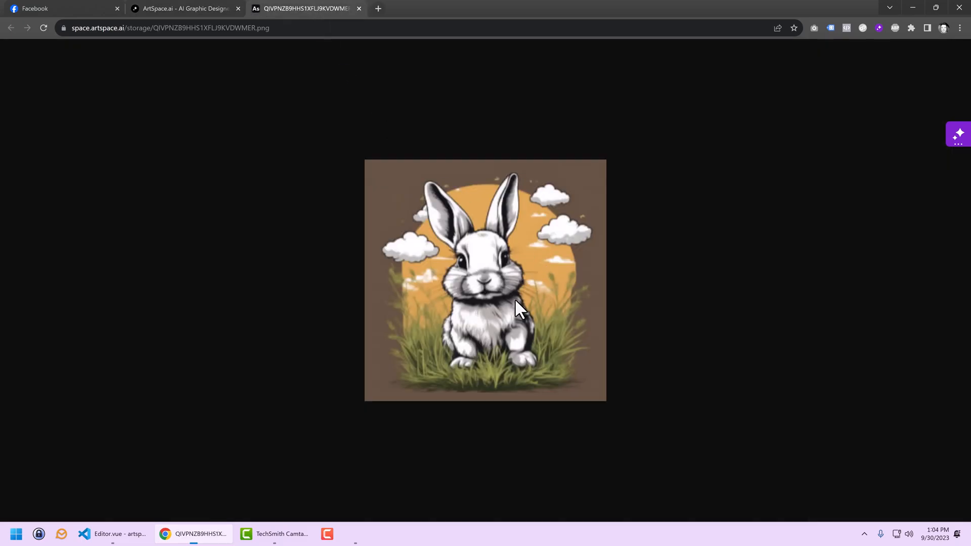
Step: Switch back to the ArtSpace.ai editor canvas
click(184, 9)
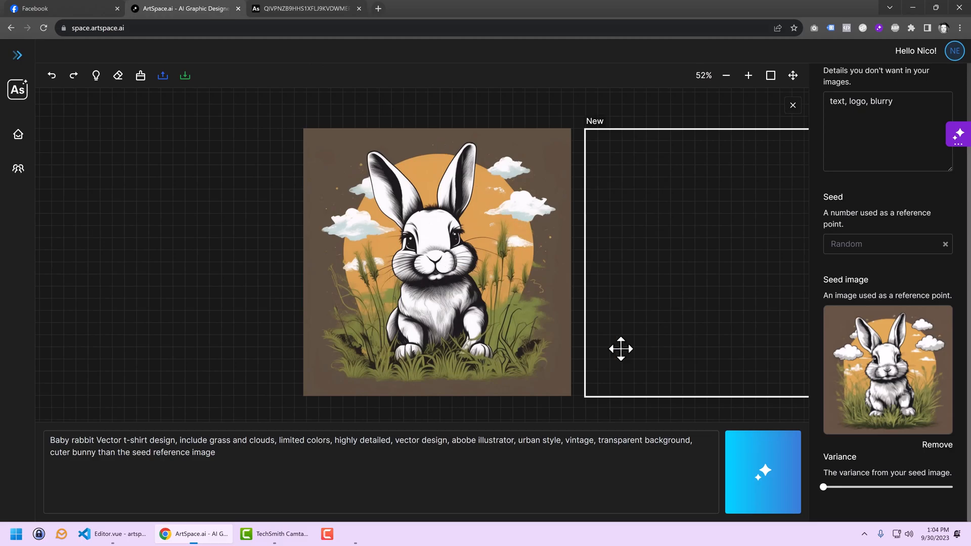
mouse_move(427, 260)
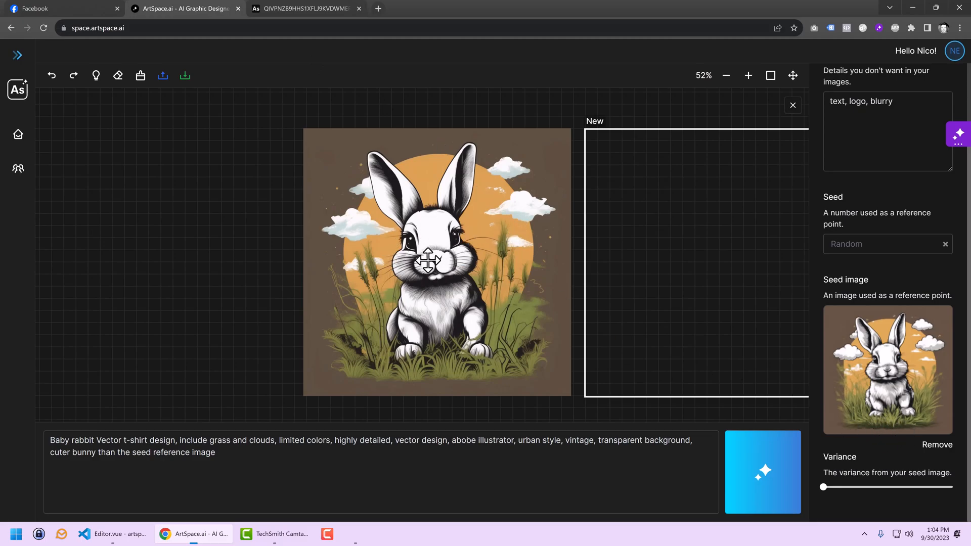
mouse_move(525, 347)
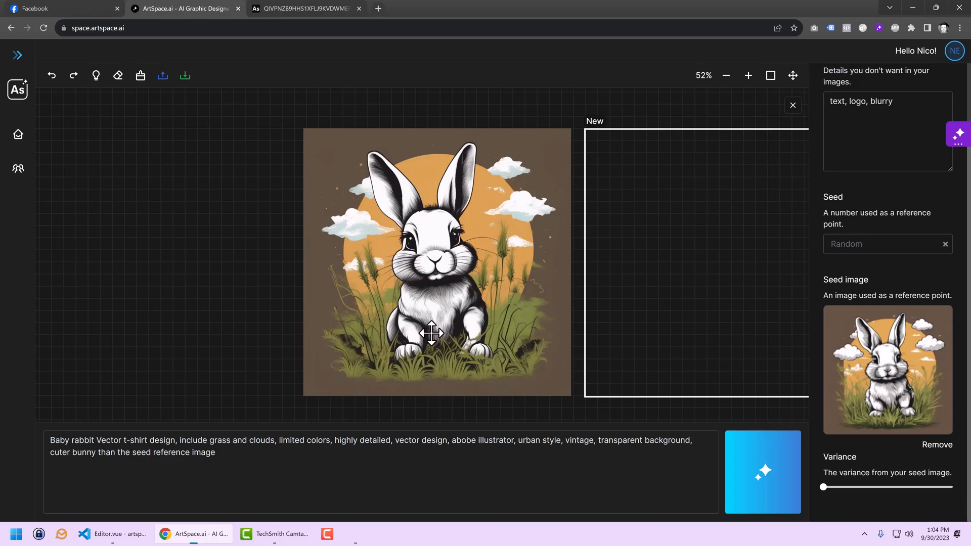
mouse_move(837, 473)
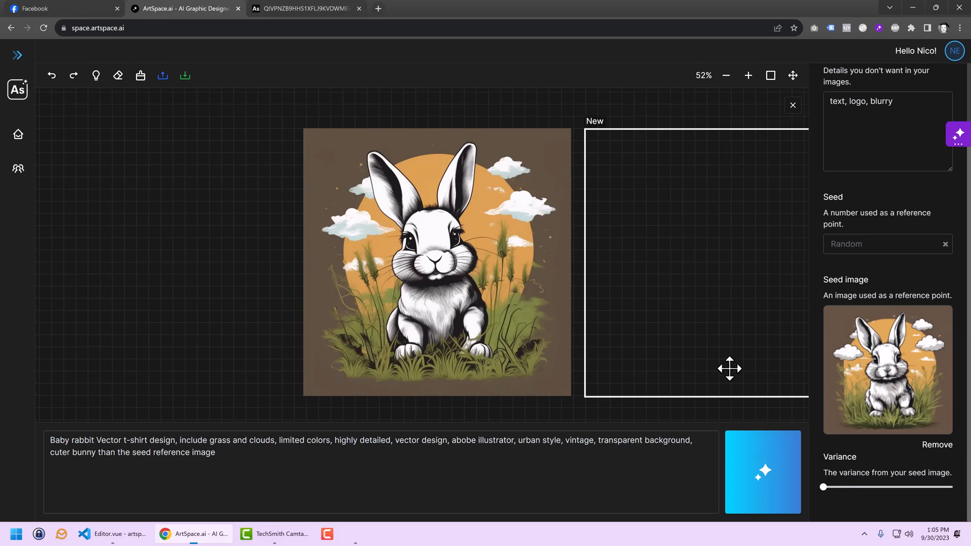
Step: Raise the seed-image variance slider to its maximum
drag(823, 486, 953, 487)
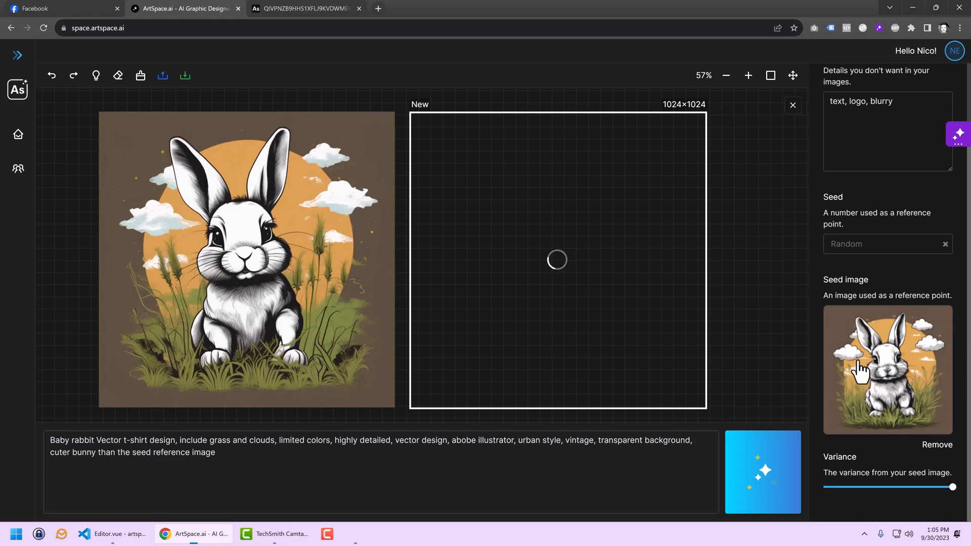
mouse_move(660, 313)
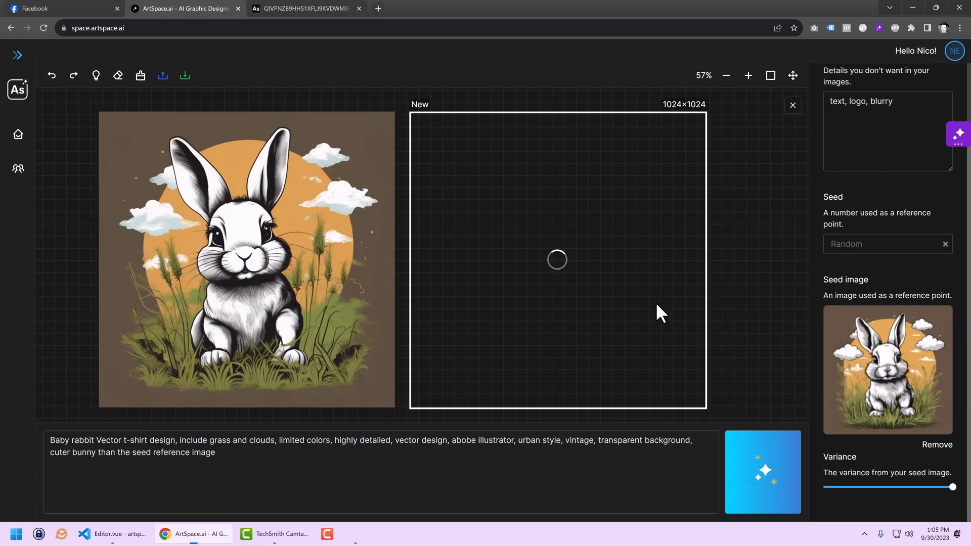
mouse_move(742, 327)
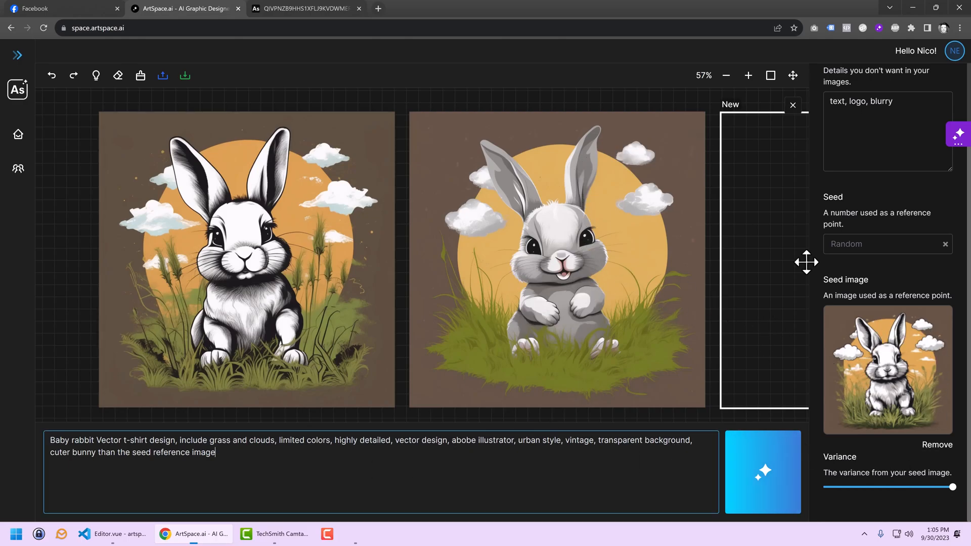
mouse_move(547, 315)
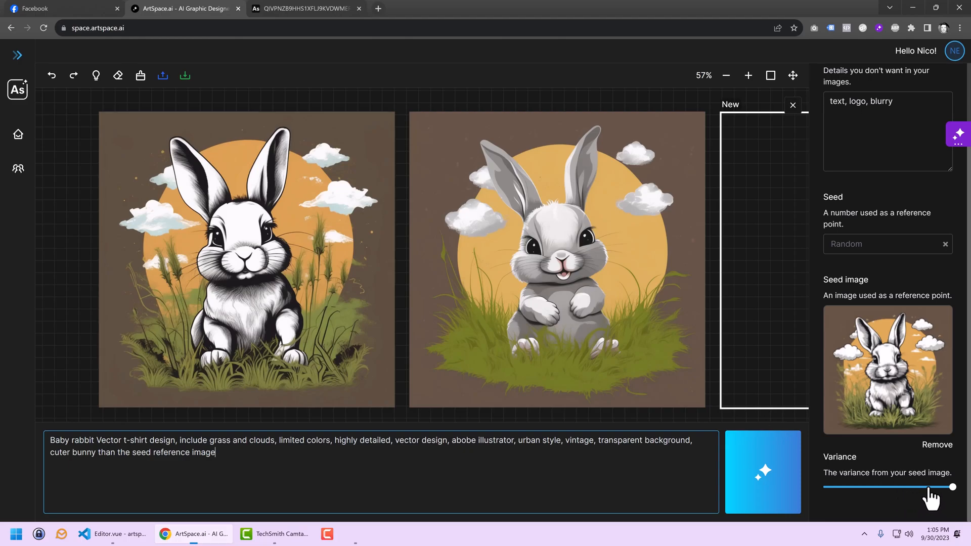
Step: Adjust the seed-image variance down and settle it at about 38
drag(953, 487, 856, 486)
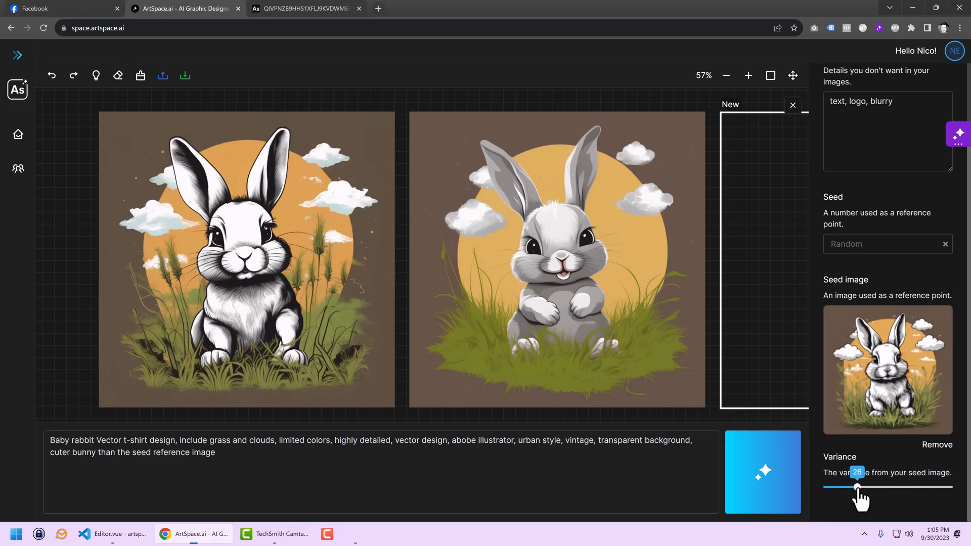
drag(858, 487, 851, 486)
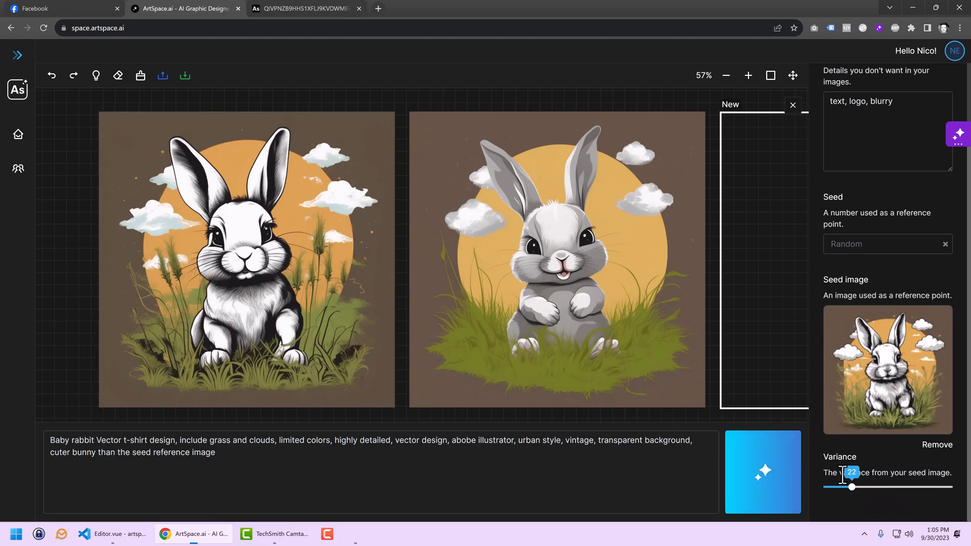
drag(851, 487, 864, 487)
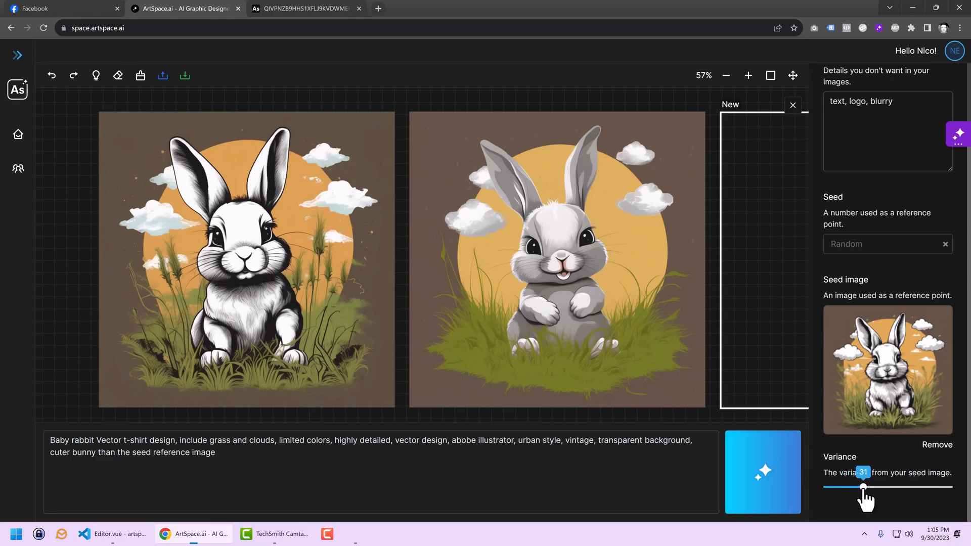
drag(863, 487, 872, 487)
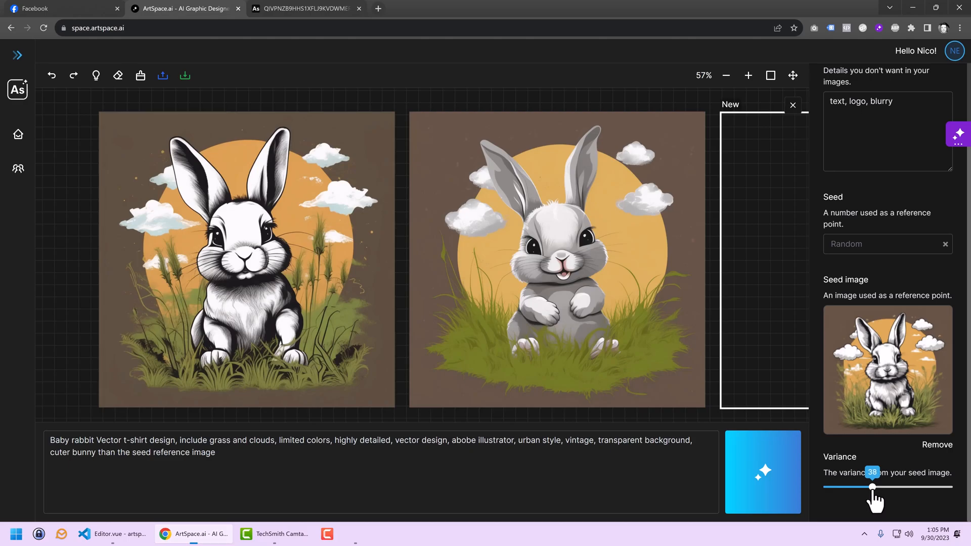
drag(872, 486, 868, 486)
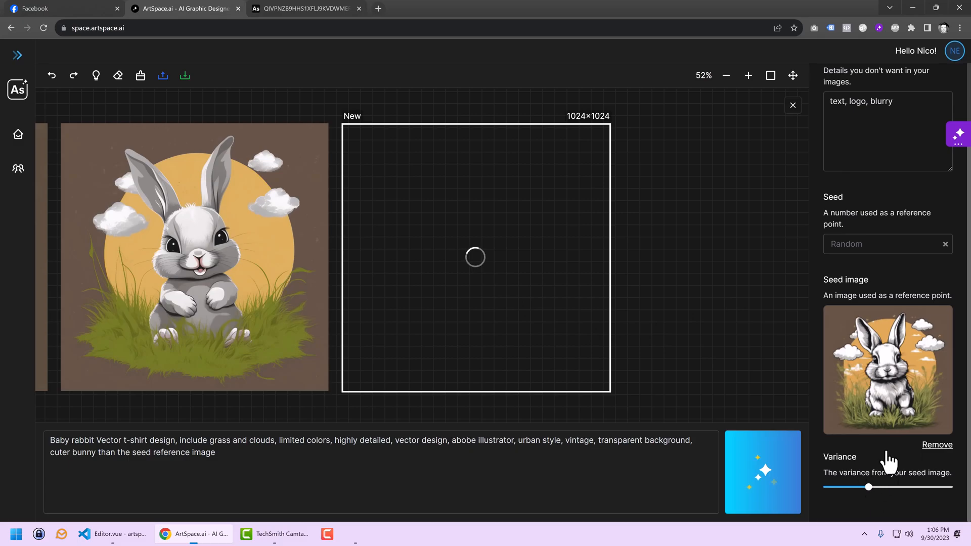
Step: Keep the variance slider at about 38 for the next generation
drag(867, 487, 867, 487)
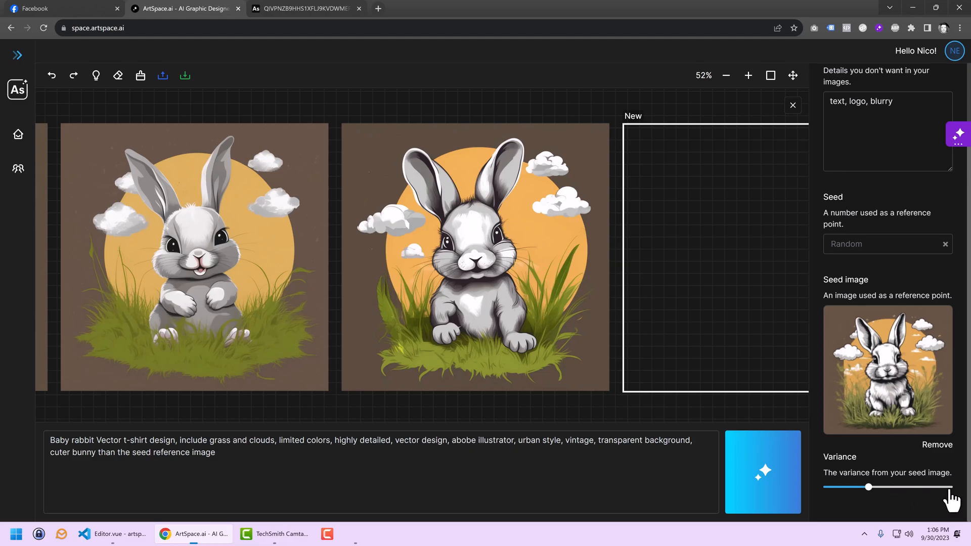
mouse_move(943, 498)
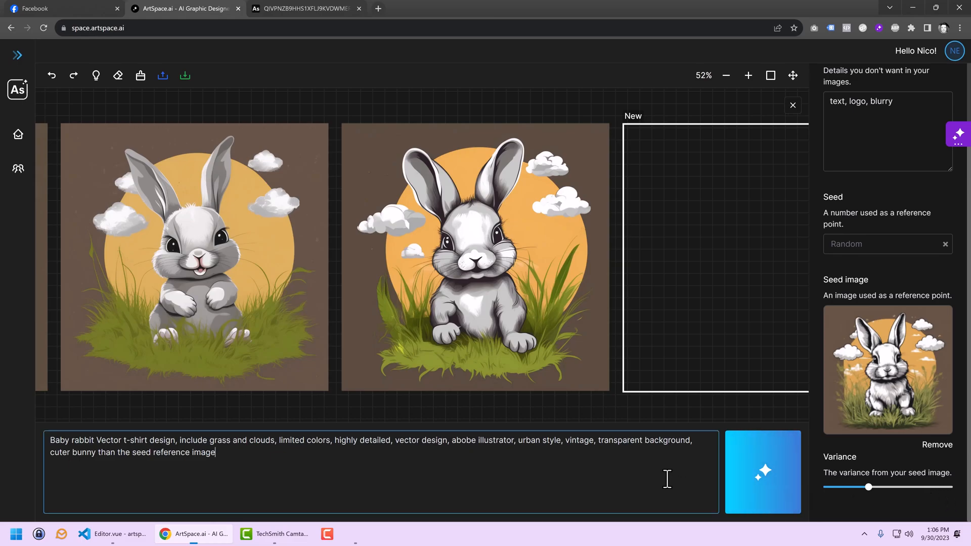
mouse_move(906, 408)
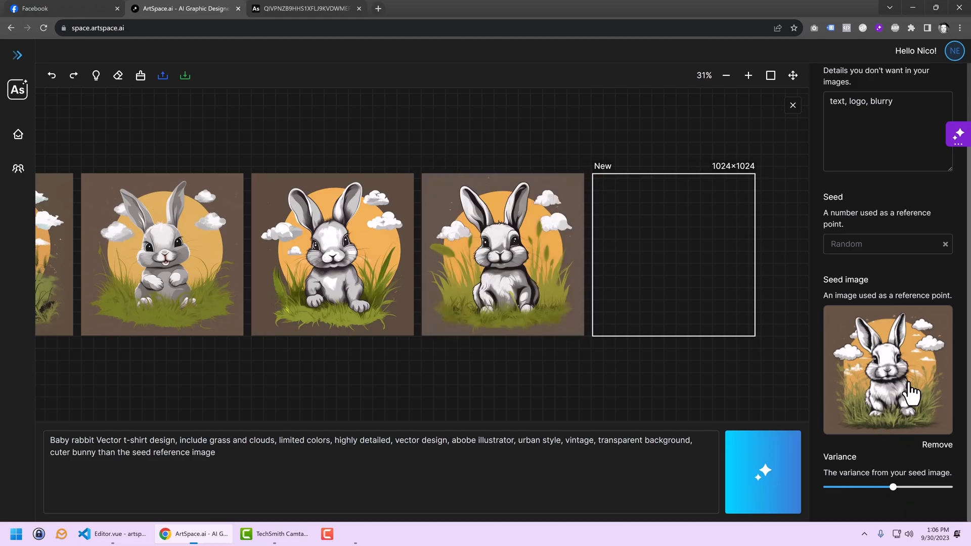
mouse_move(890, 446)
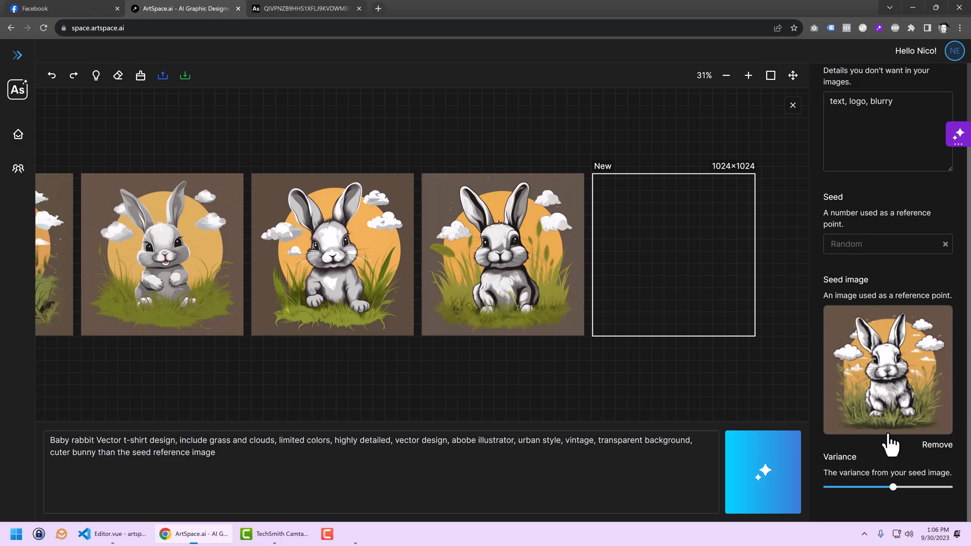
mouse_move(869, 498)
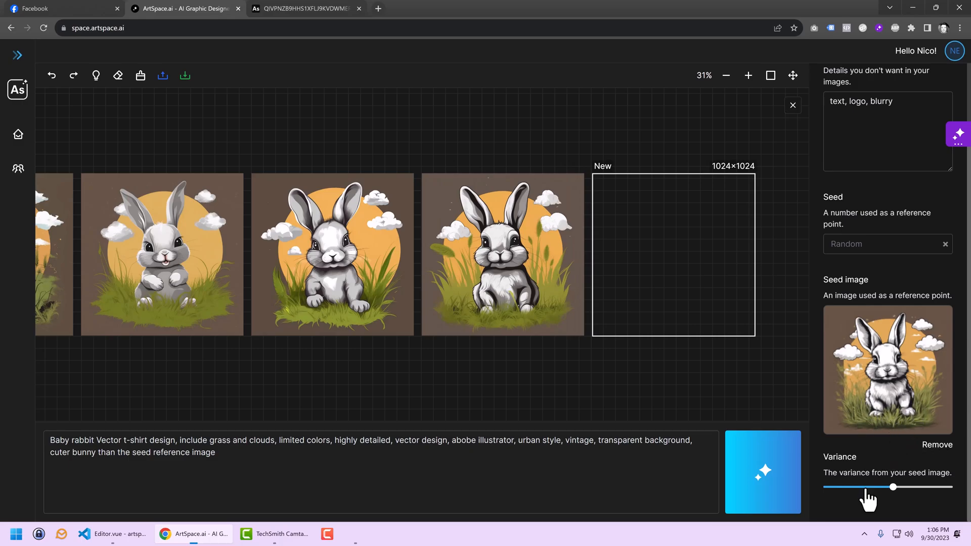
mouse_move(866, 497)
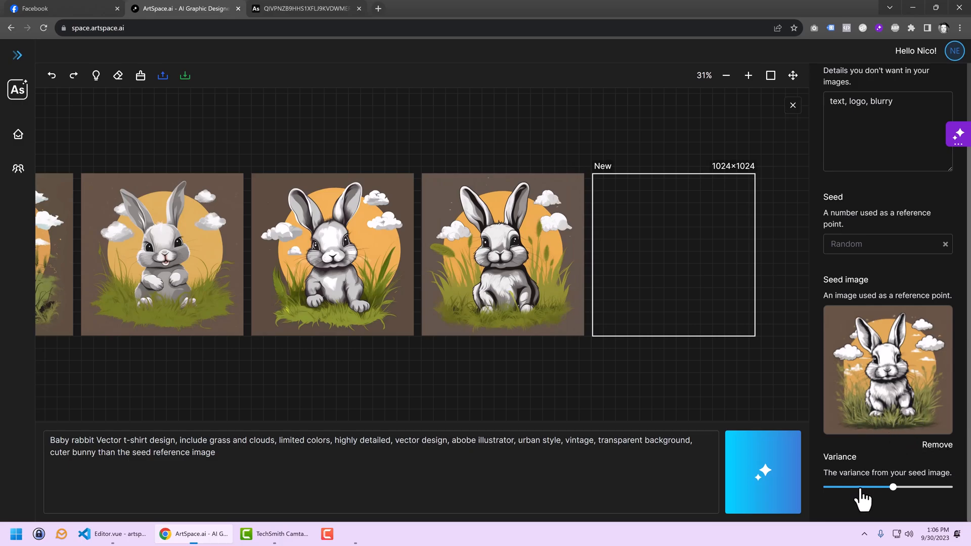
Step: Lower the variance to about 16, then raise it to about 83
drag(892, 487, 853, 487)
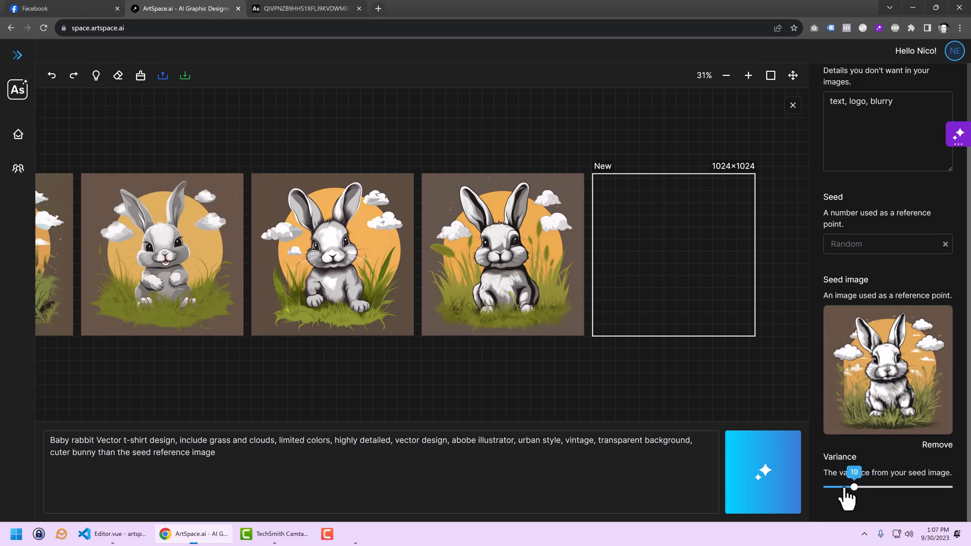
drag(854, 487, 843, 486)
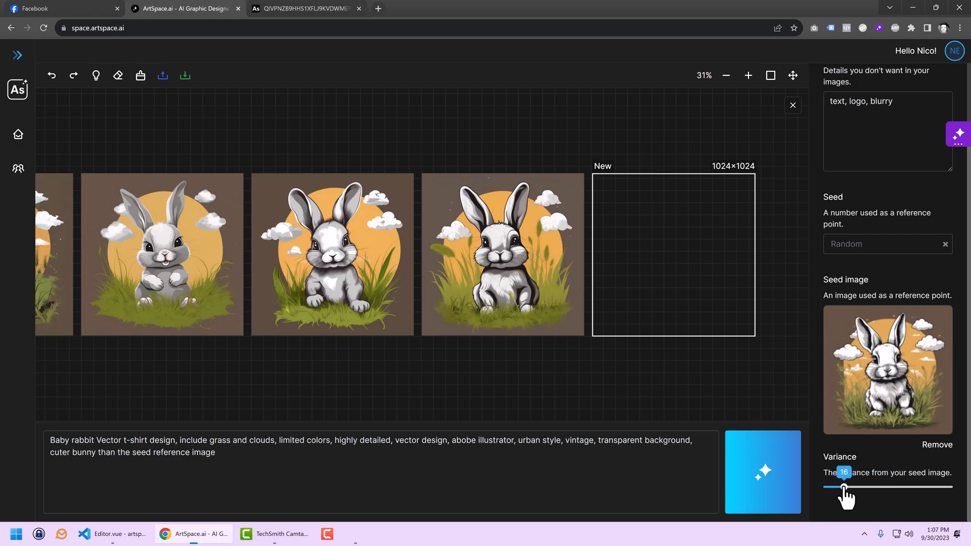
drag(844, 488, 932, 487)
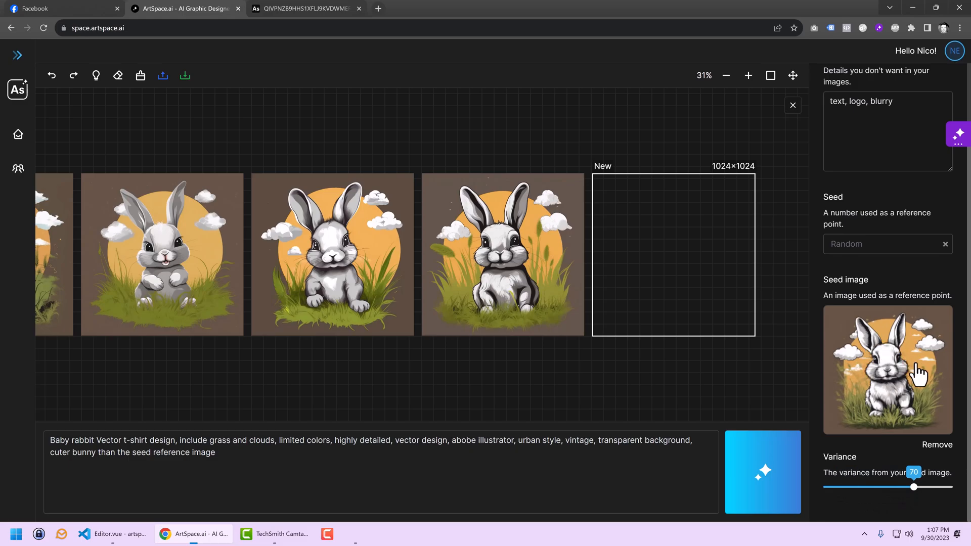
drag(914, 486, 930, 486)
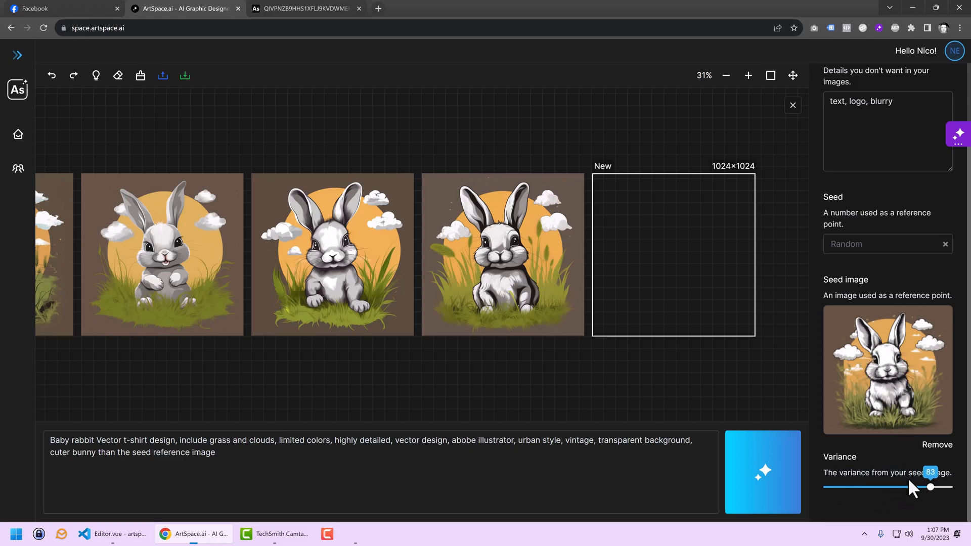